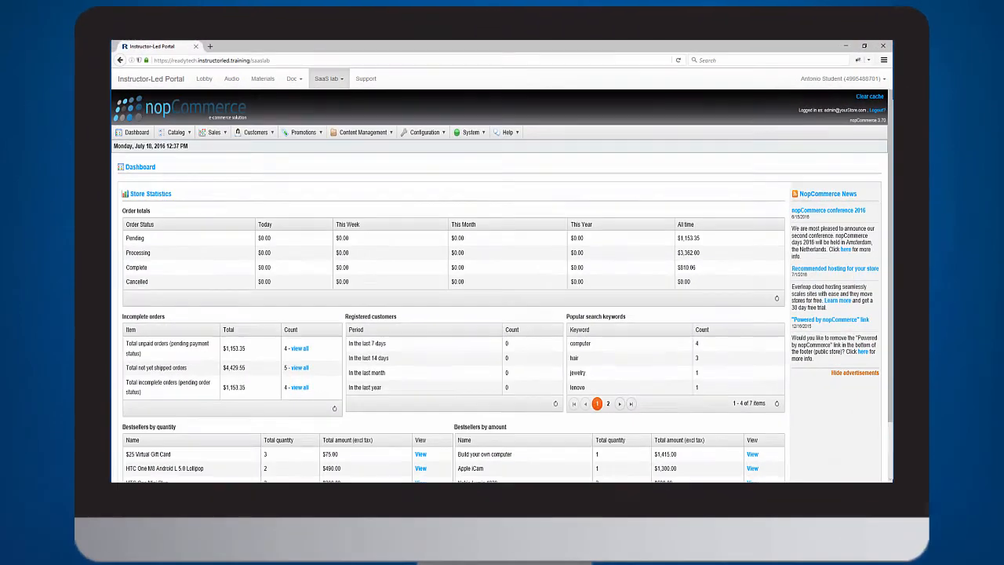
Request temporary control of a student's nopCommerce session from the lab overview.
left_click(328, 77)
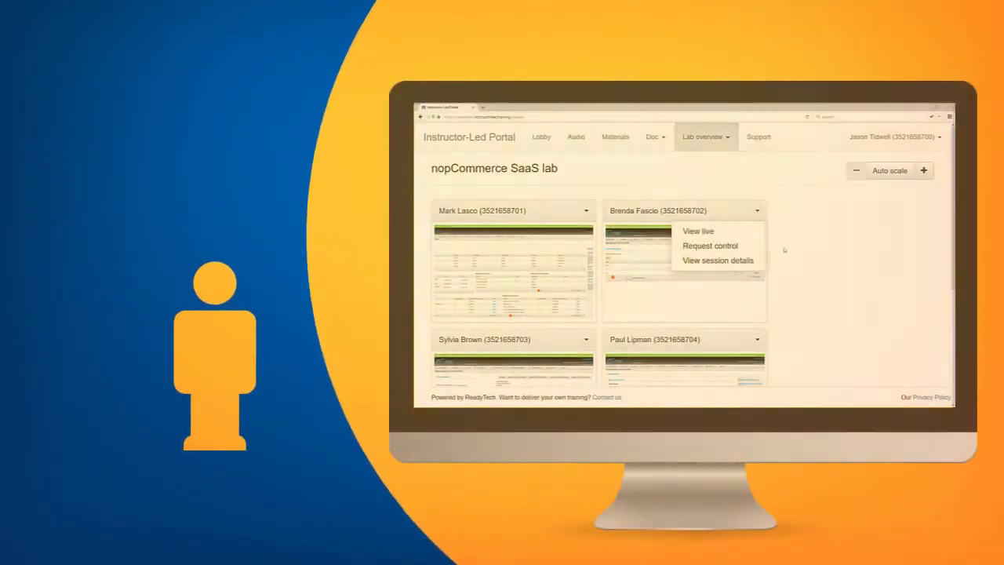
left_click(710, 245)
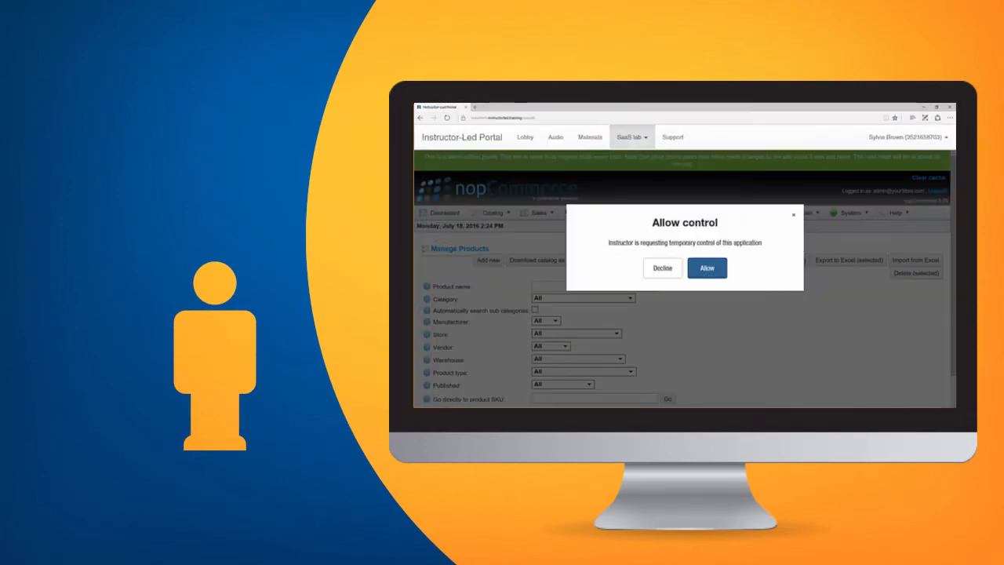
Allow the instructor to temporarily control the student's session.
left_click(706, 267)
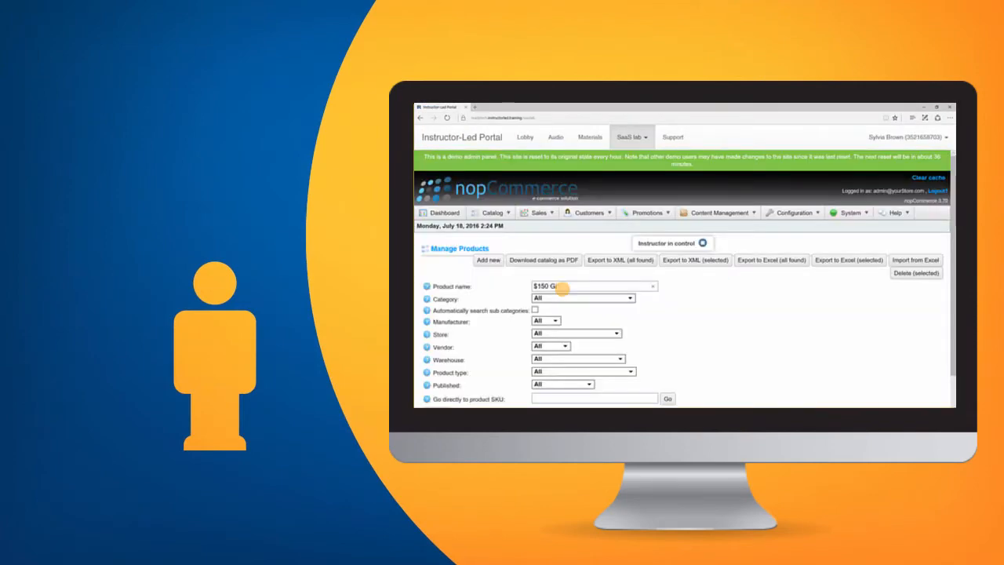